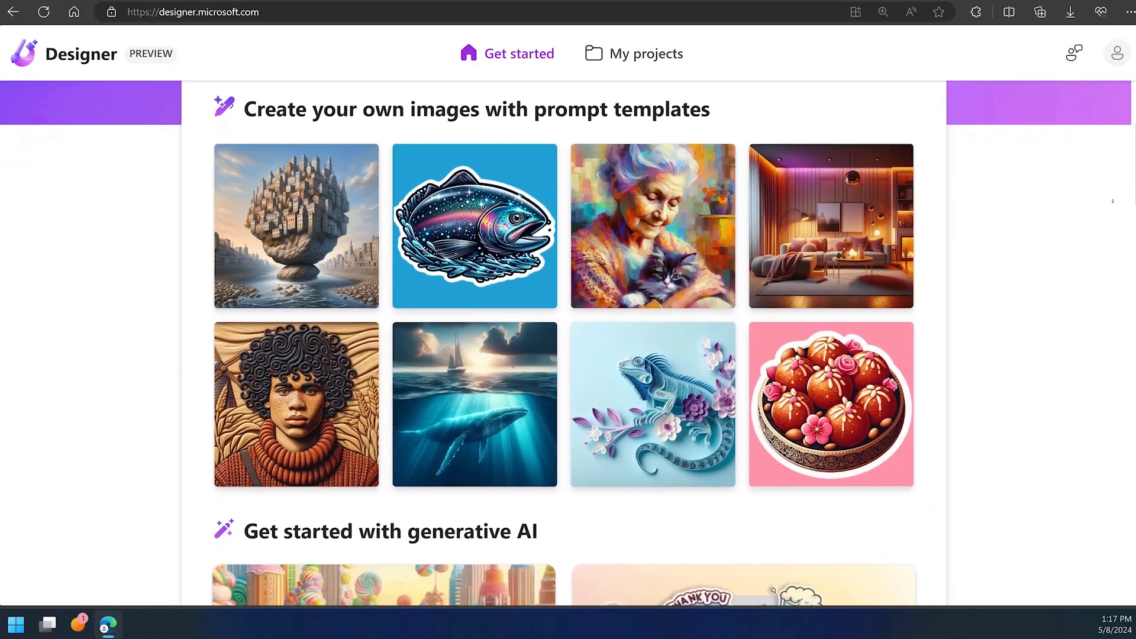
Scroll through the Designer home page's AI tools and launch Sticker Creator via Generate.
{"action": "scroll", "scroll_direction": "down", "scroll_amount": 3}
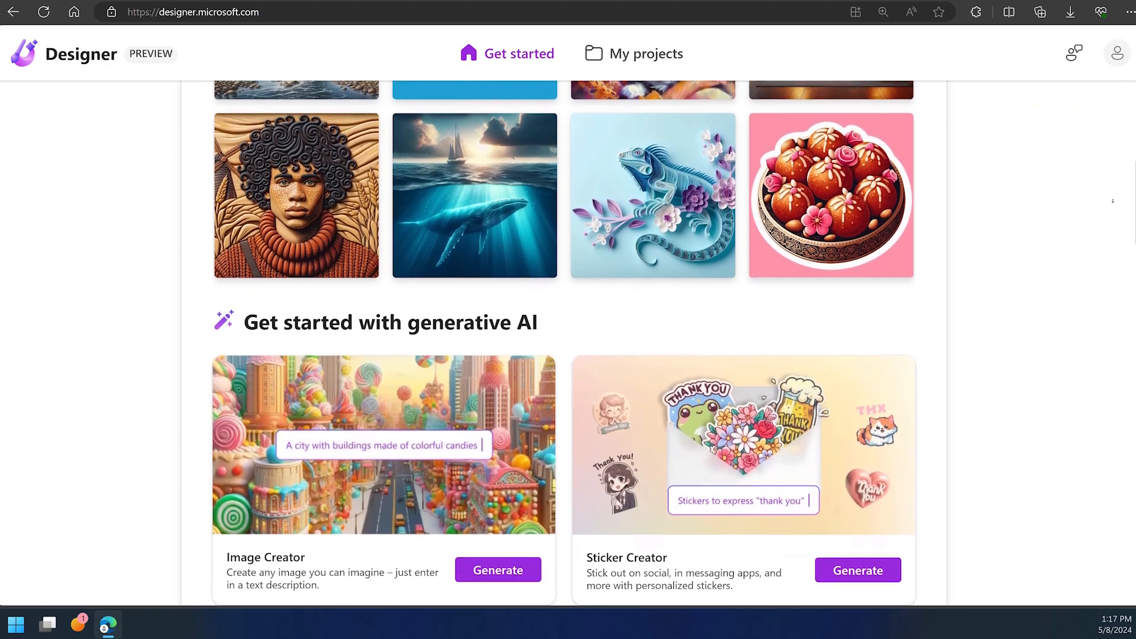
{"action": "scroll", "scroll_direction": "down", "scroll_amount": 3}
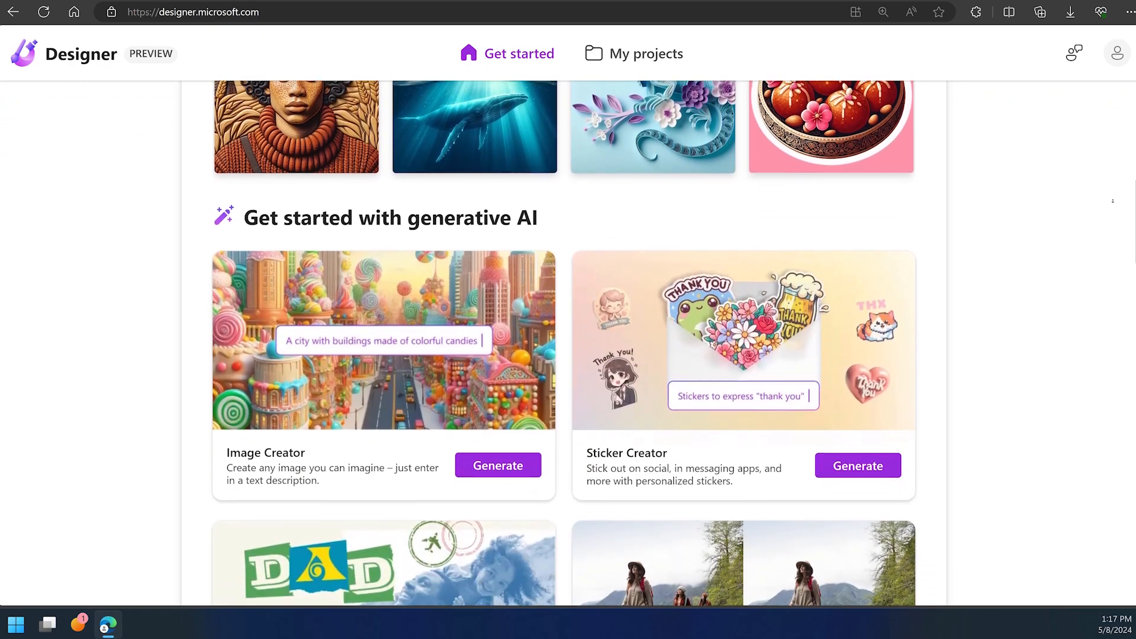
{"action": "scroll", "scroll_direction": "down", "scroll_amount": 3}
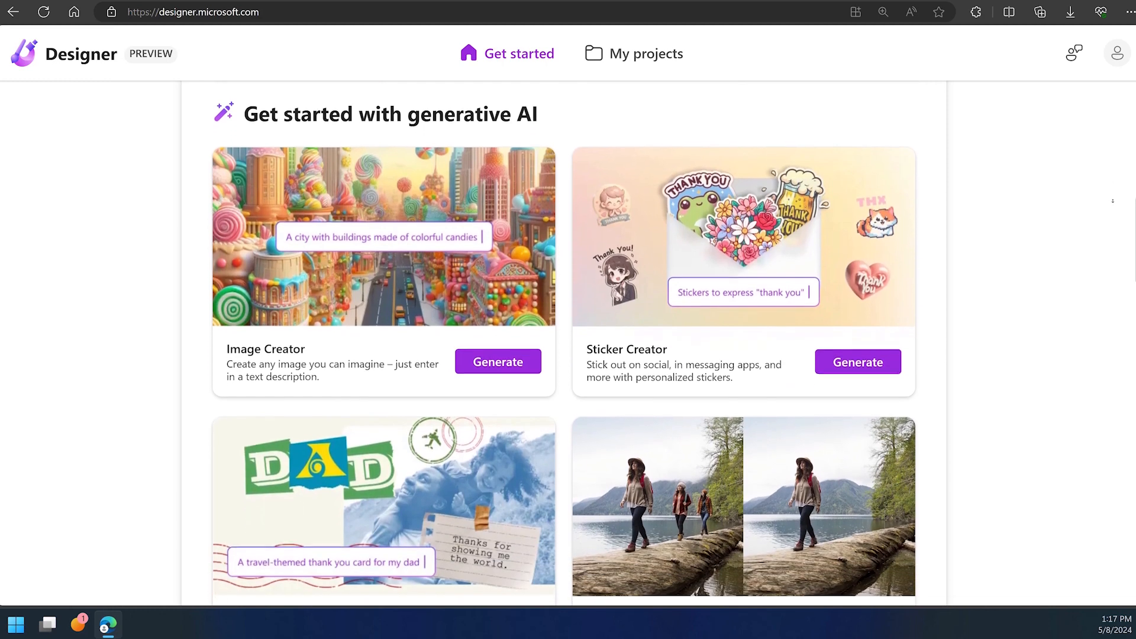
{"action": "scroll", "scroll_direction": "down", "scroll_amount": 3}
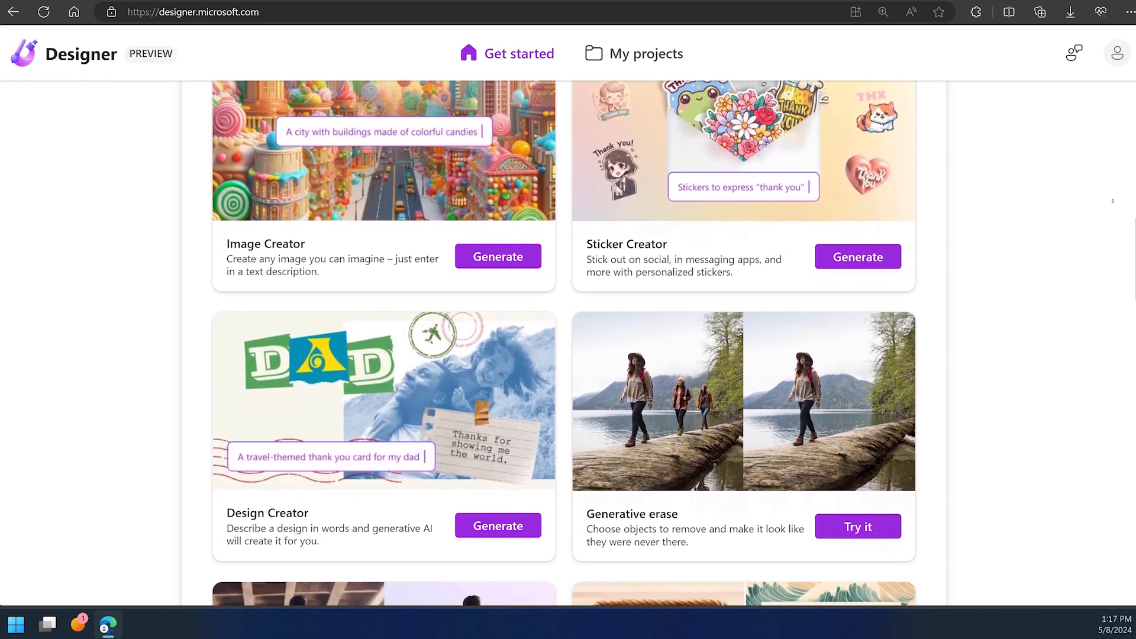
{"action": "scroll", "scroll_direction": "down", "scroll_amount": 3}
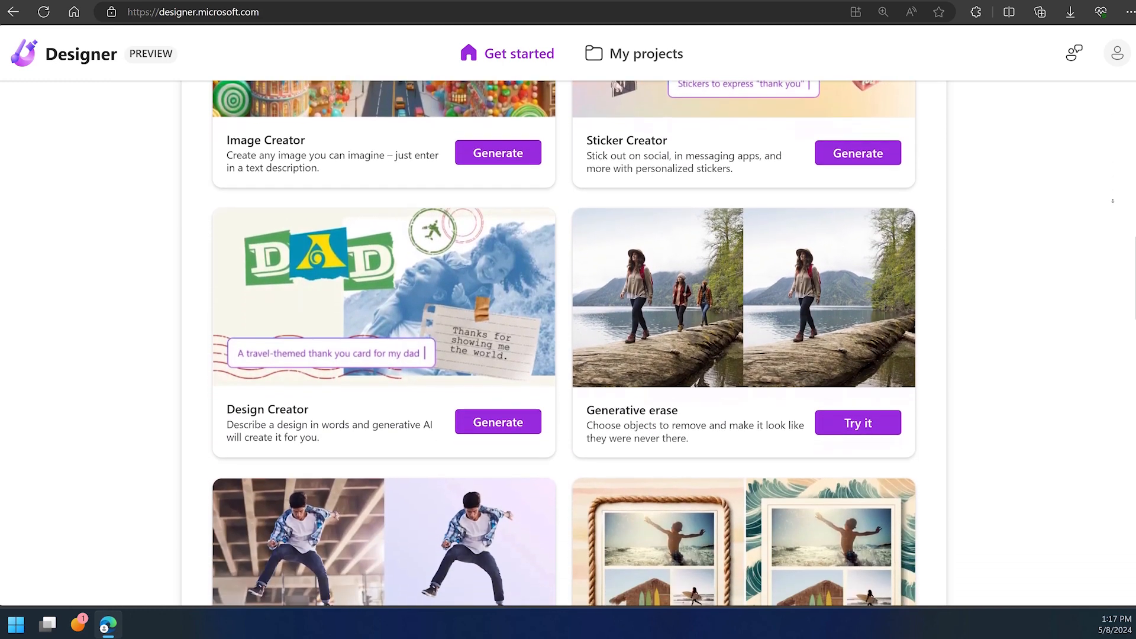
{"action": "left_click", "coordinate": [857, 153]}
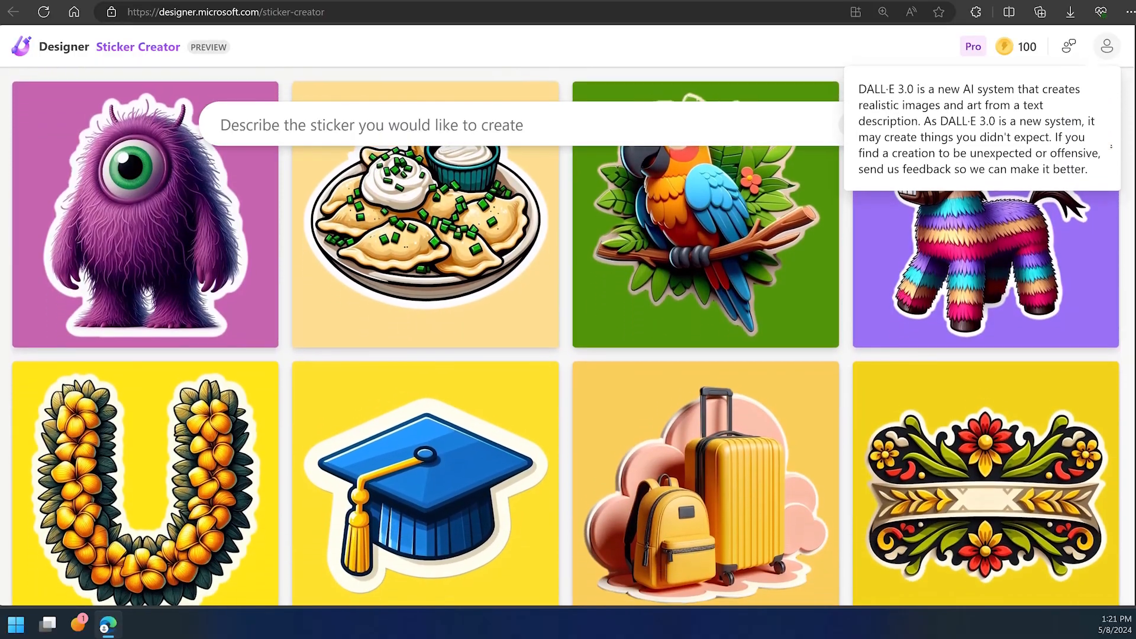
{"action": "scroll", "scroll_direction": "down", "scroll_amount": 3}
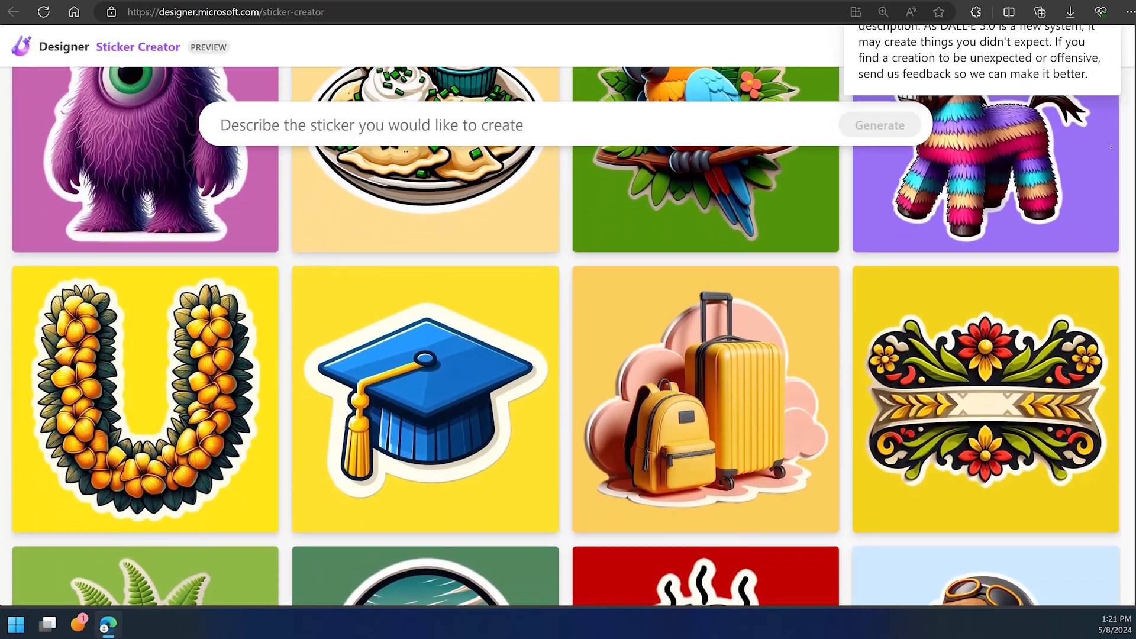
{"action": "scroll", "scroll_direction": "down", "scroll_amount": 3}
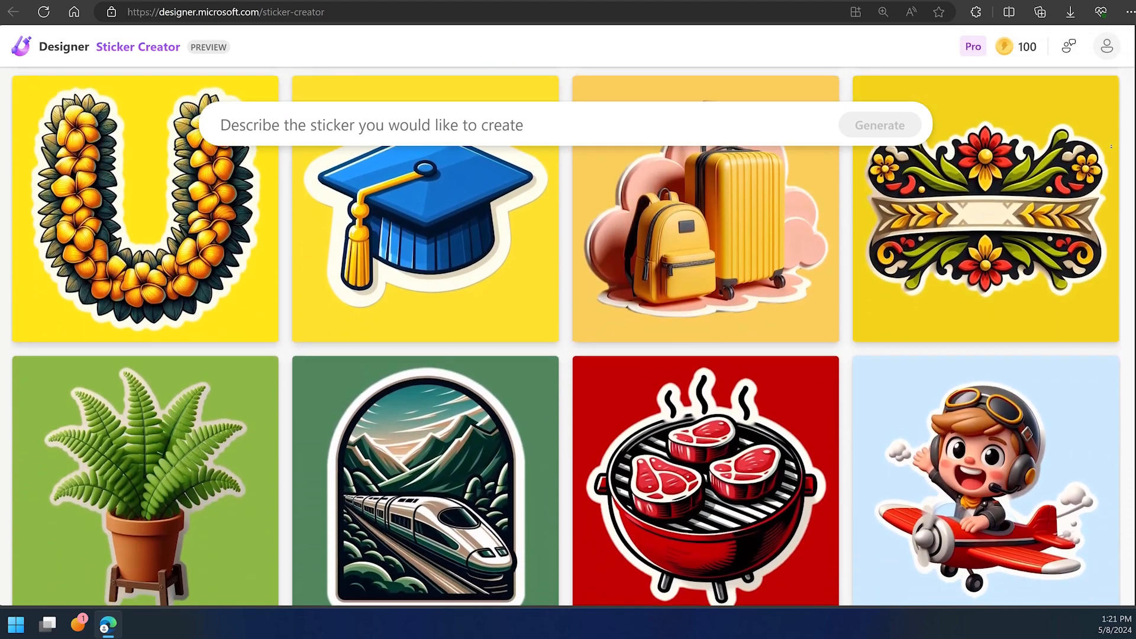
{"action": "scroll", "scroll_direction": "down", "scroll_amount": 3}
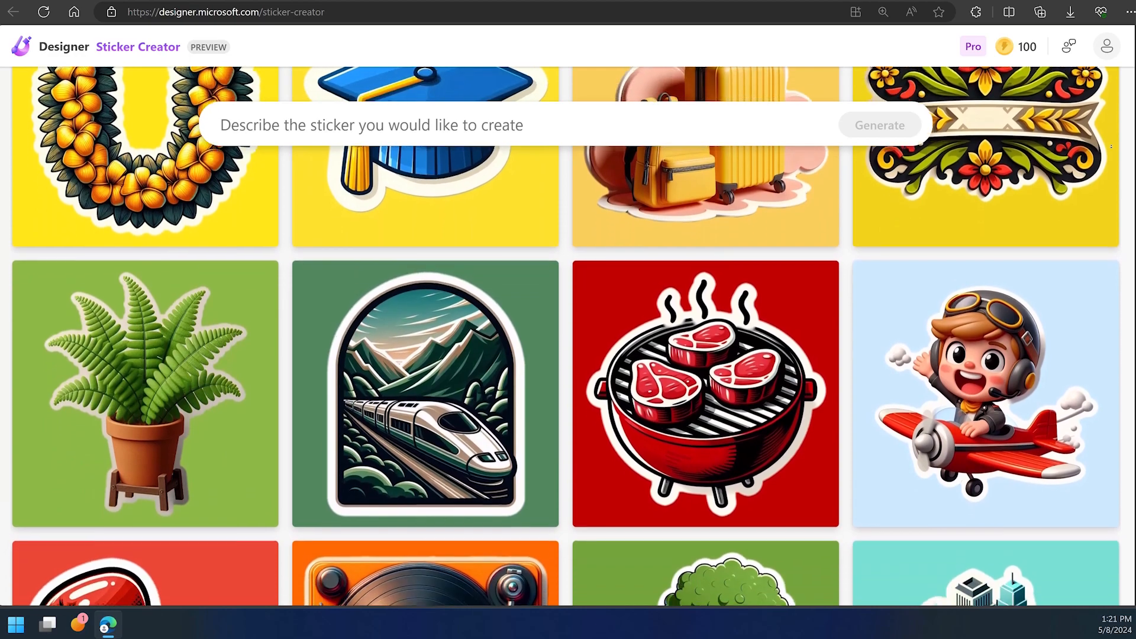
{"action": "scroll", "scroll_direction": "down", "scroll_amount": 3}
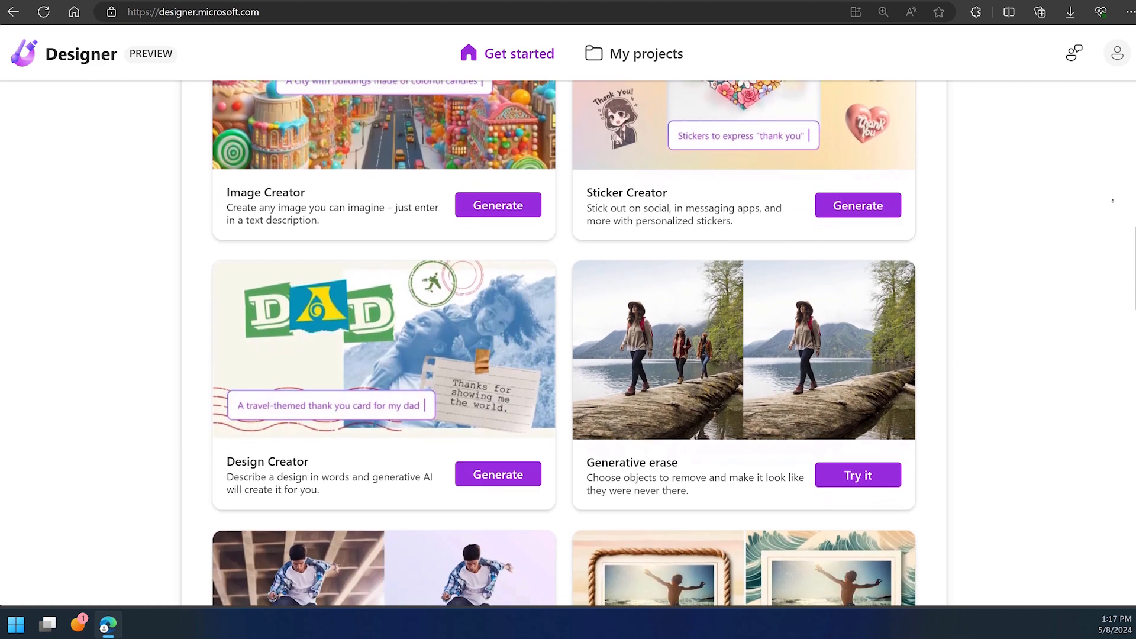
{"action": "scroll", "scroll_direction": "down", "scroll_amount": 3}
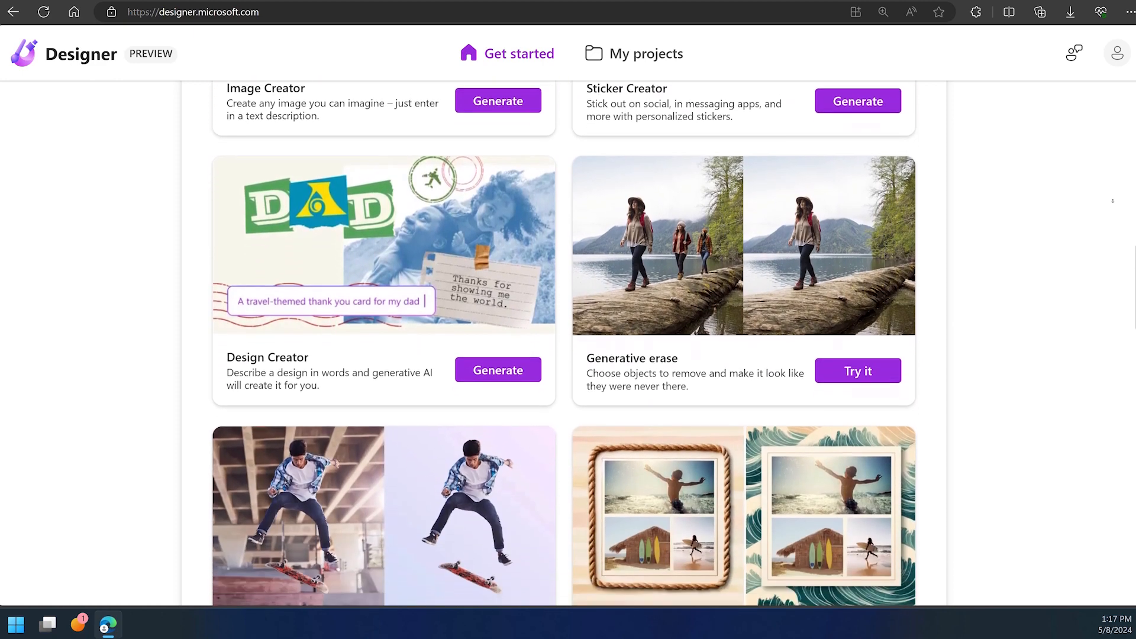
{"action": "scroll", "scroll_direction": "down", "scroll_amount": 3}
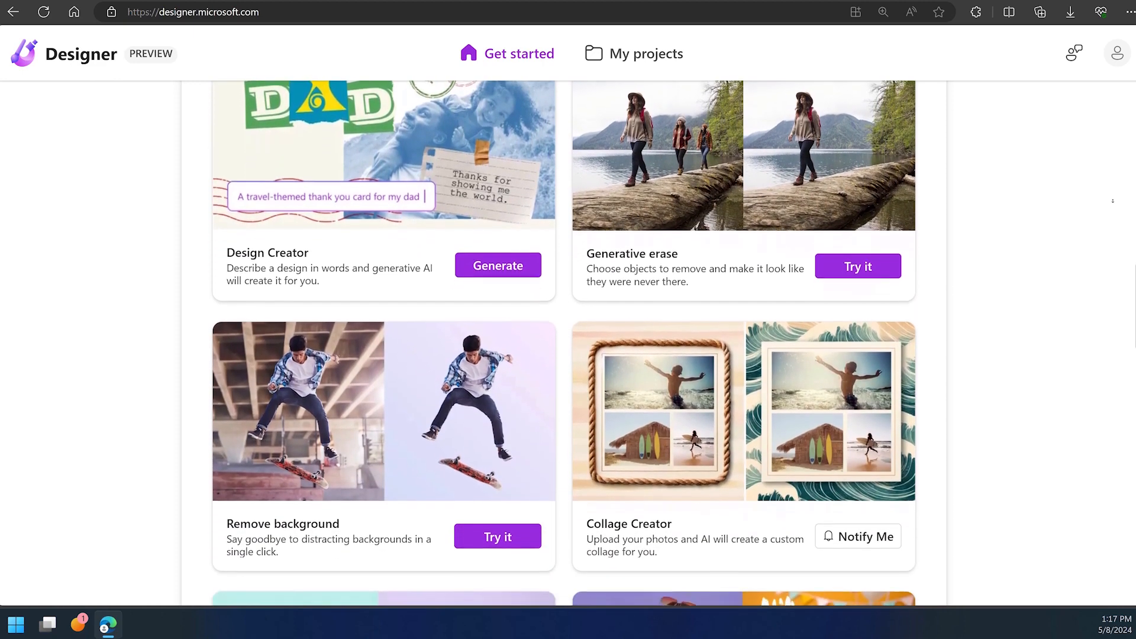
{"action": "scroll", "scroll_direction": "down", "scroll_amount": 3}
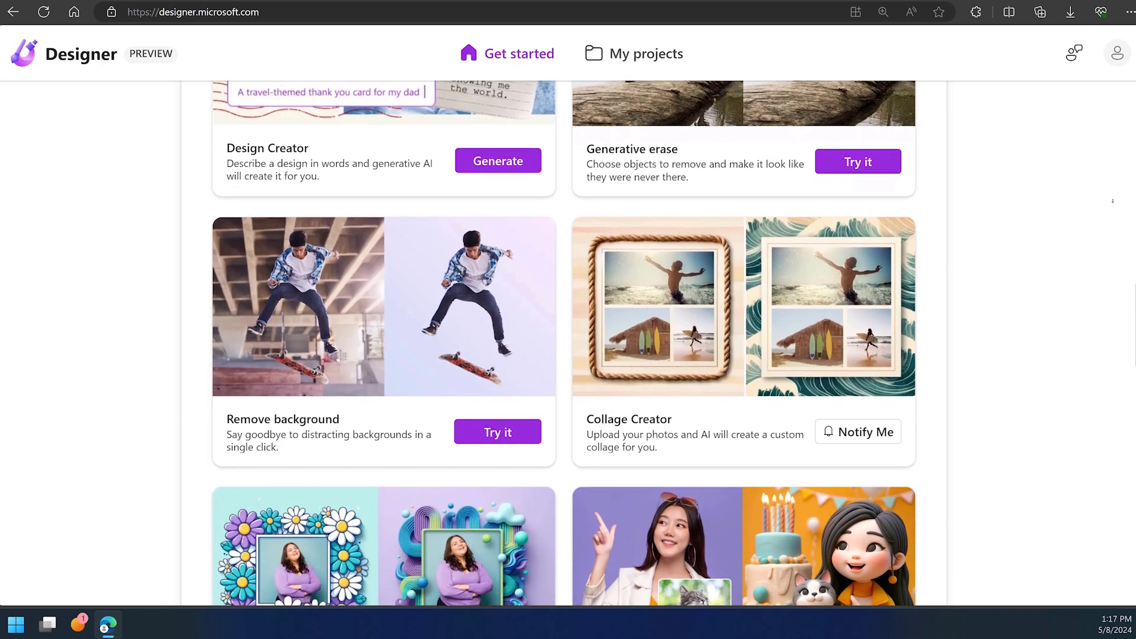
Edit the prompt to 'Dog' 'chewing a bone' and generate images.
{"action": "left_click", "coordinate": [498, 161]}
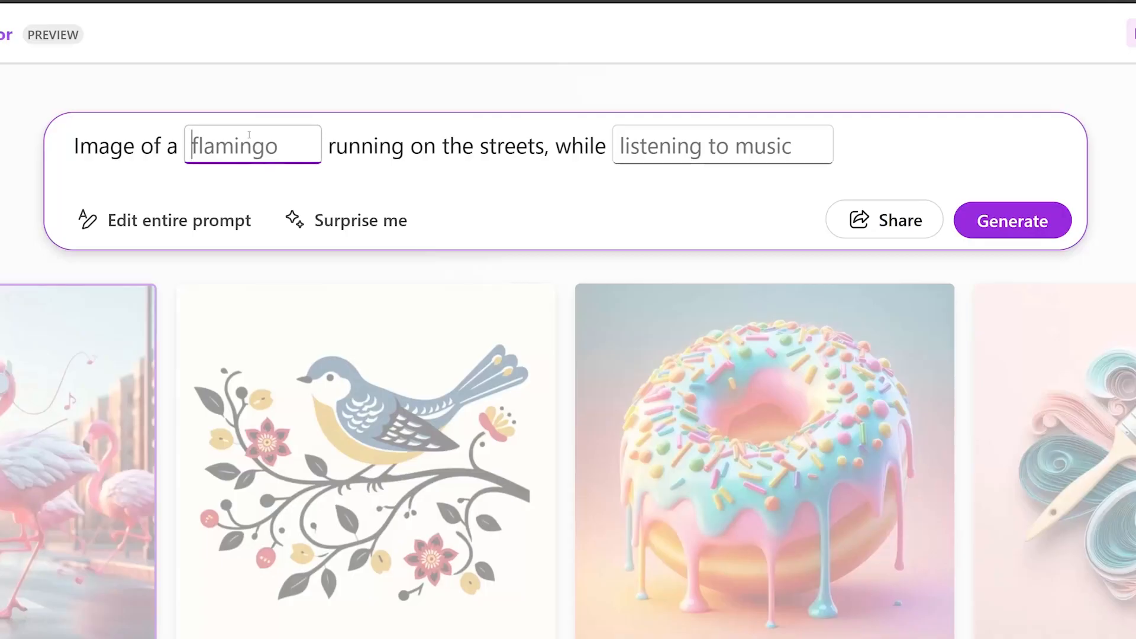
{"action": "type", "text": "Dog"}
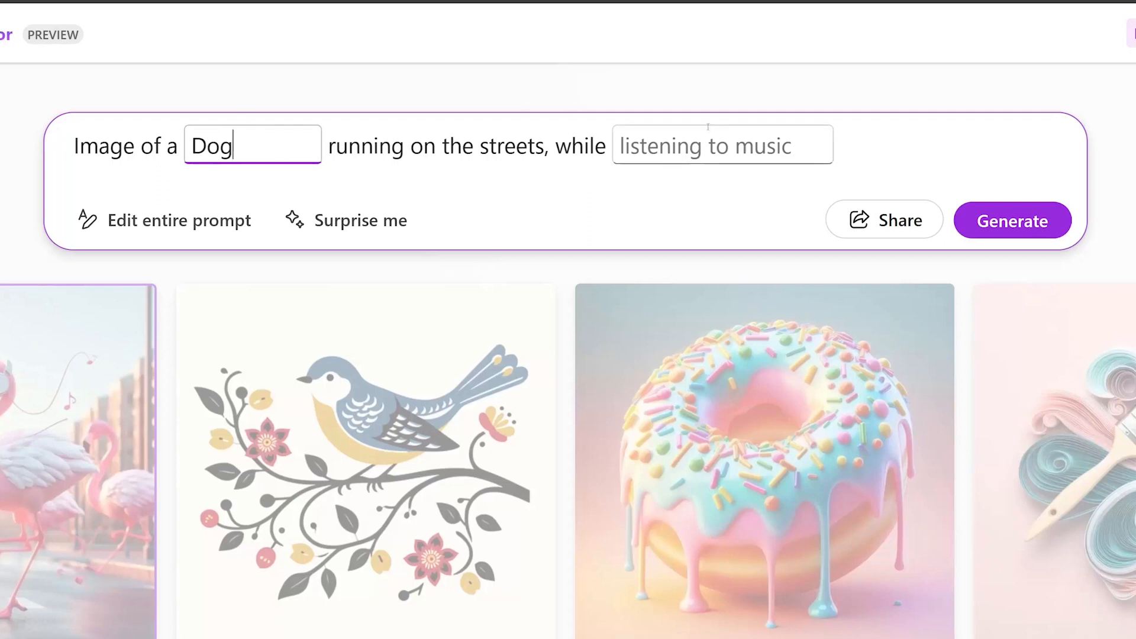
{"action": "type", "text": "chewing a bone"}
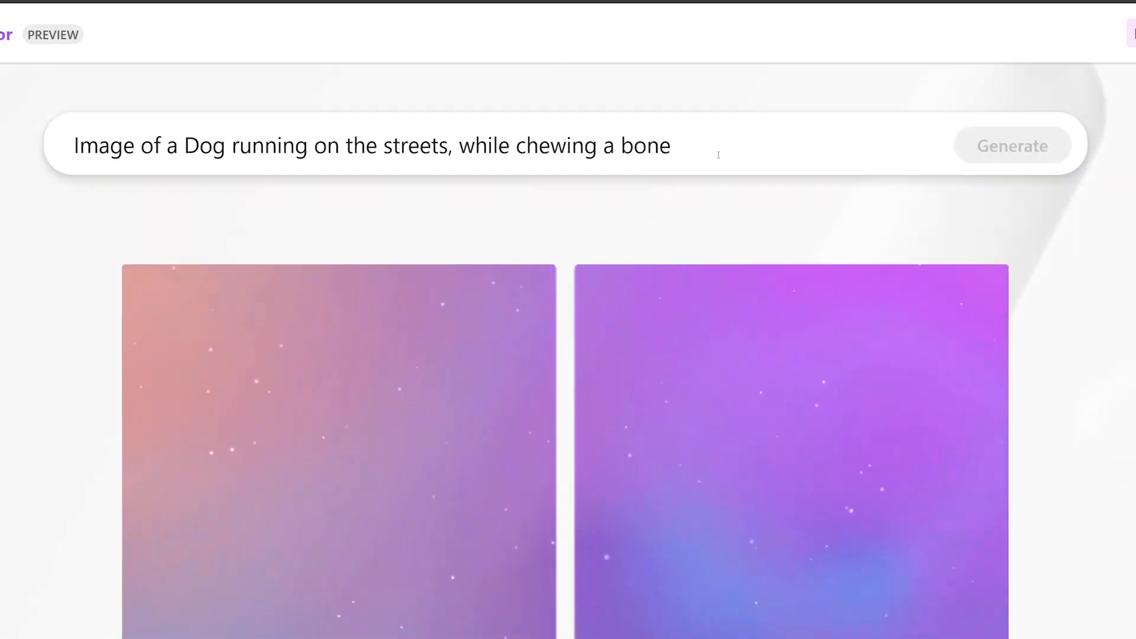
{"action": "left_click", "coordinate": [1011, 146]}
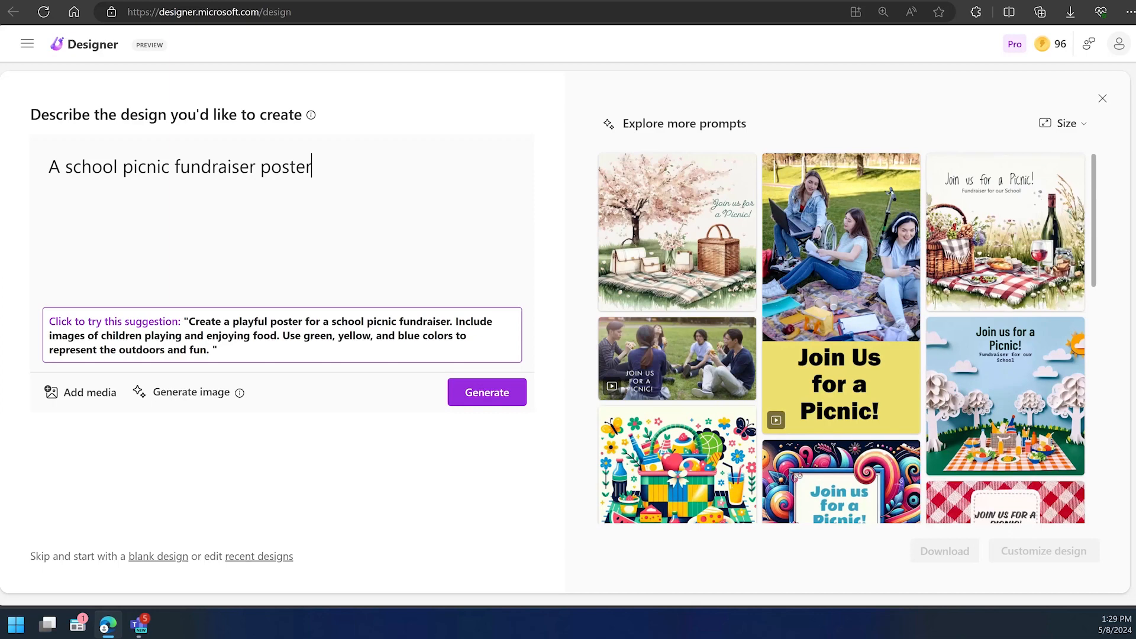
Select the green 'Join us for a Picnic!' basket-photo poster and choose Customize design.
{"action": "scroll", "scroll_direction": "down", "scroll_amount": 3}
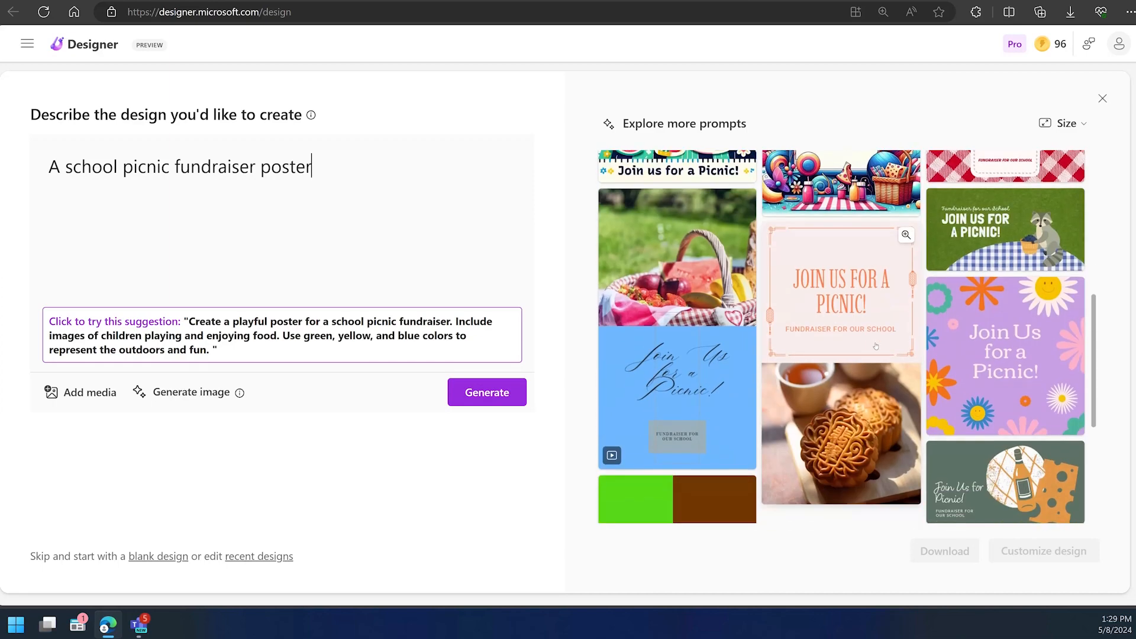
{"action": "scroll", "scroll_direction": "down", "scroll_amount": 3}
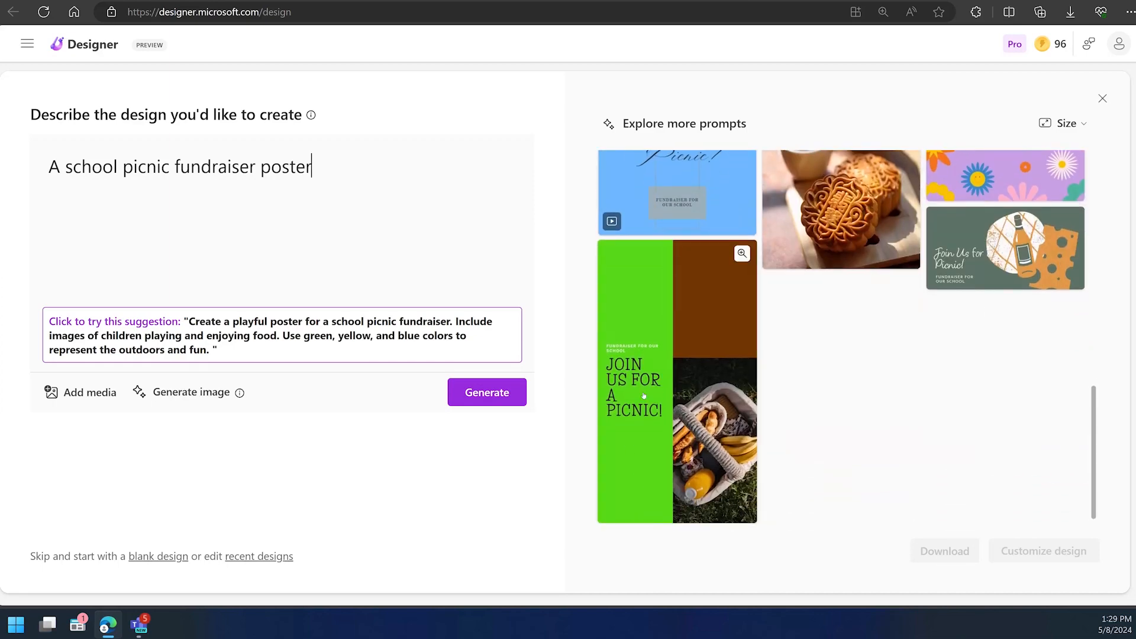
{"action": "left_click", "coordinate": [676, 381]}
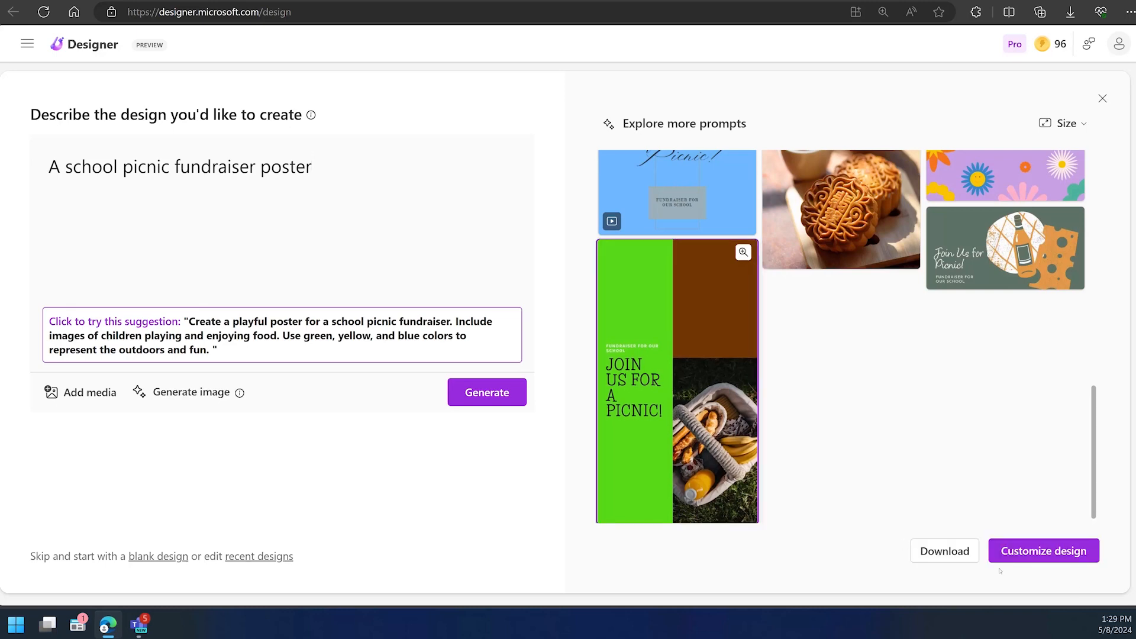
{"action": "left_click", "coordinate": [1043, 551]}
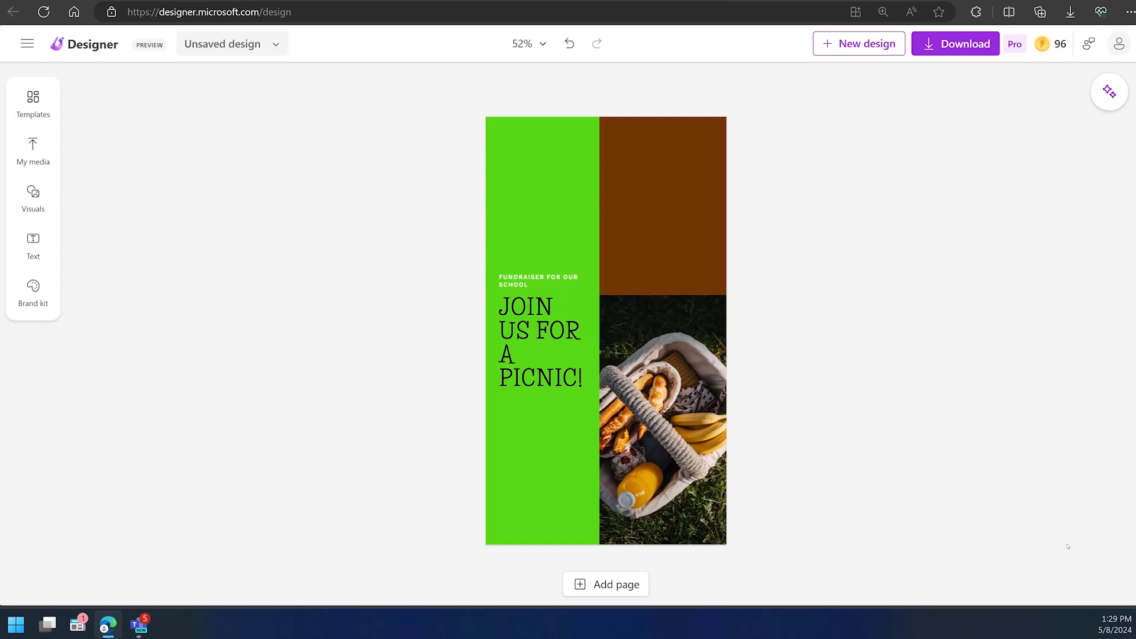
Browse My media, Visuals and the next sidebar panel for recommended poster images.
{"action": "left_click", "coordinate": [32, 152]}
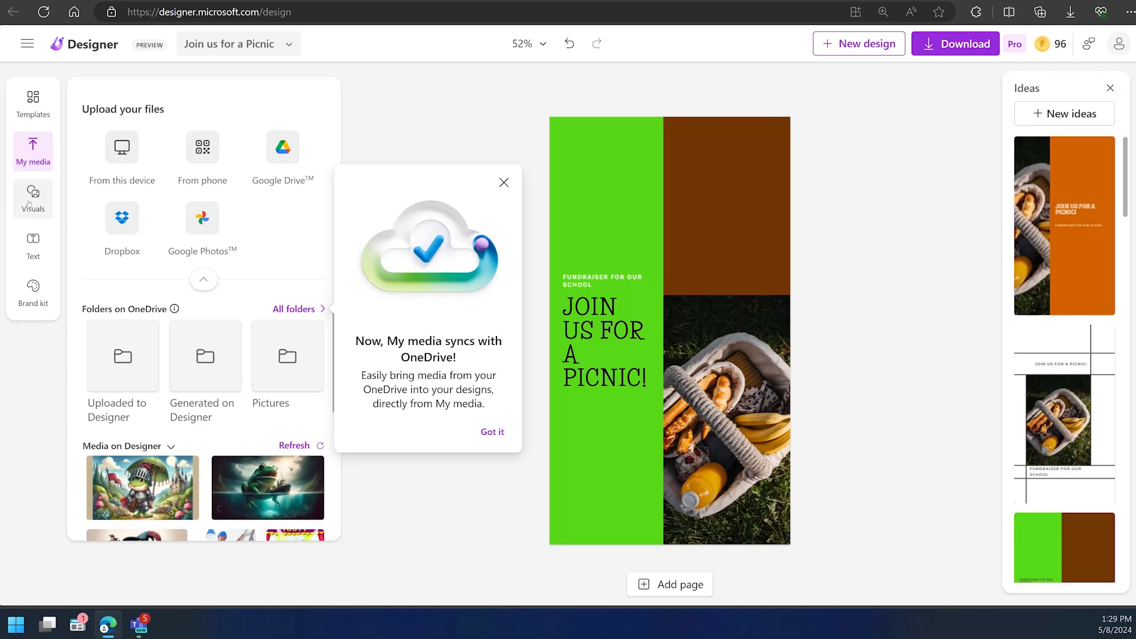
{"action": "left_click", "coordinate": [33, 199]}
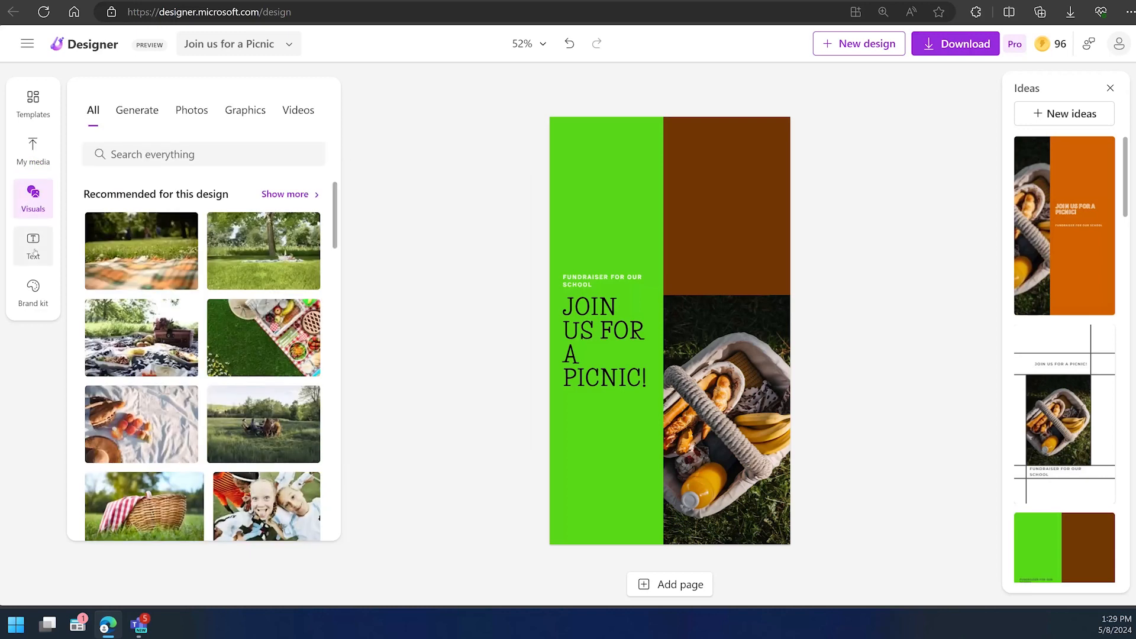
{"action": "left_click", "coordinate": [33, 245]}
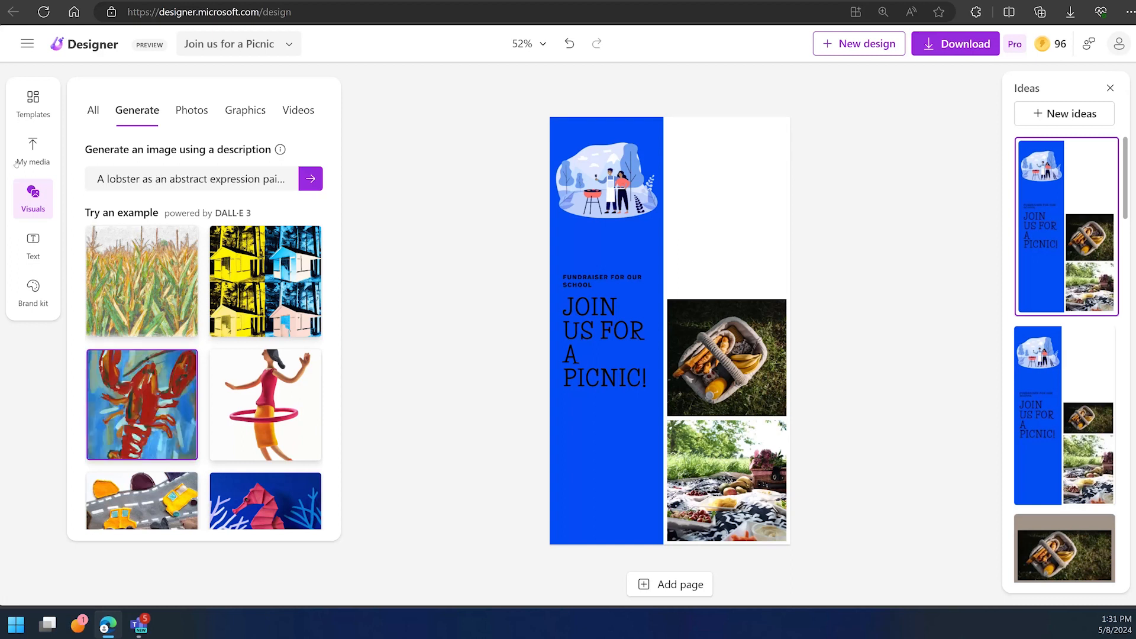
Switch to My media to find the frog wizard image.
{"action": "left_click", "coordinate": [33, 152]}
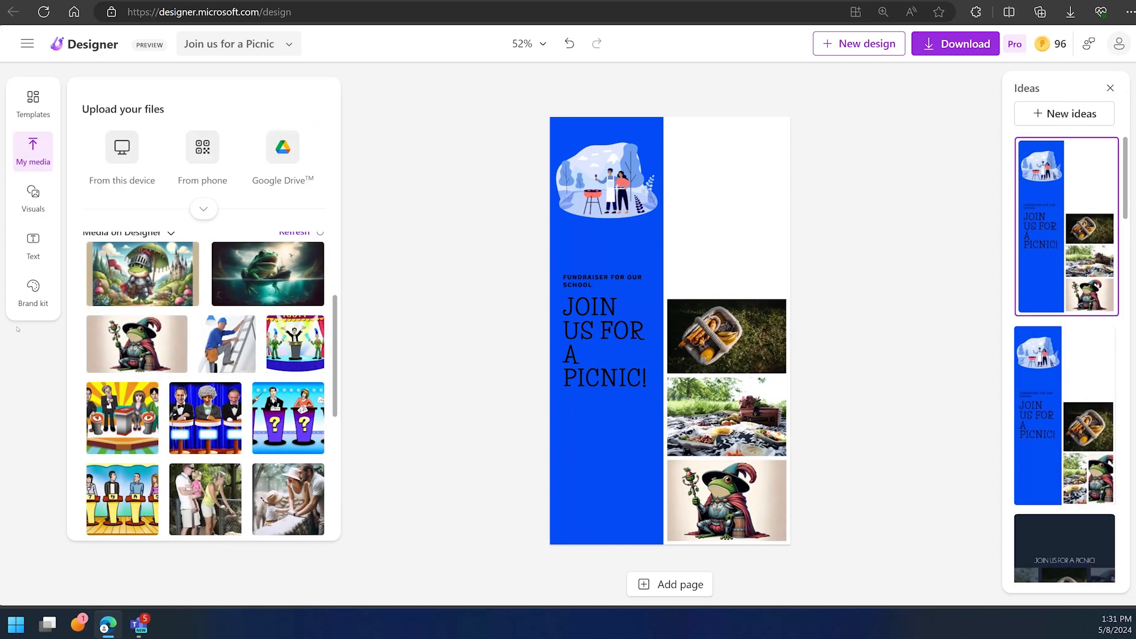